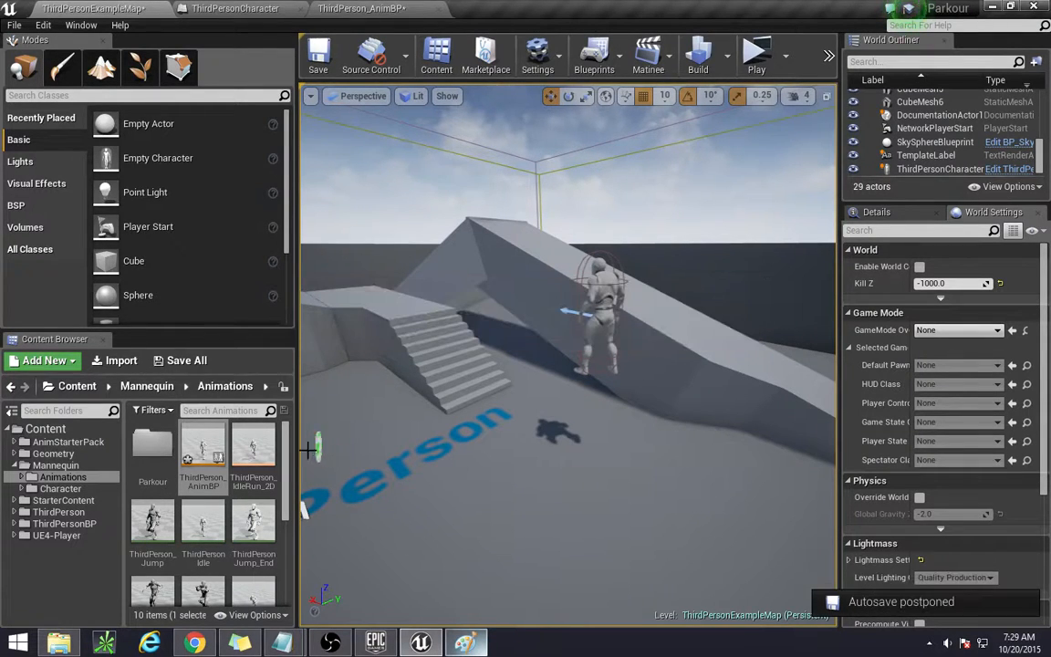
mouse_move(757, 54)
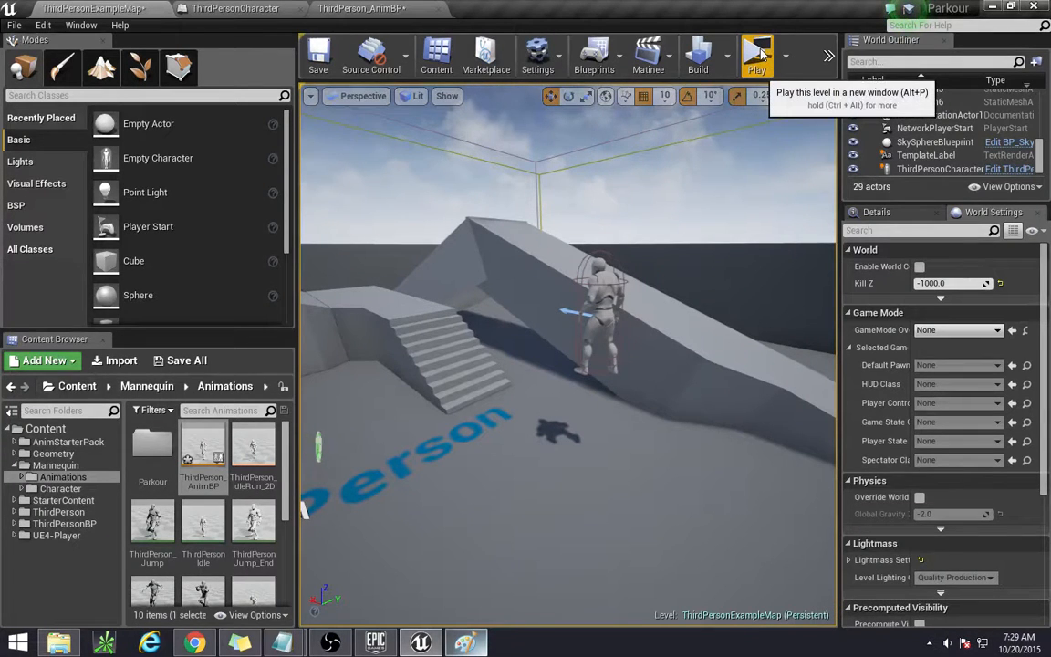
Step: Write Base inside a circle under the Team ID heading and start the first branch line down
click(757, 54)
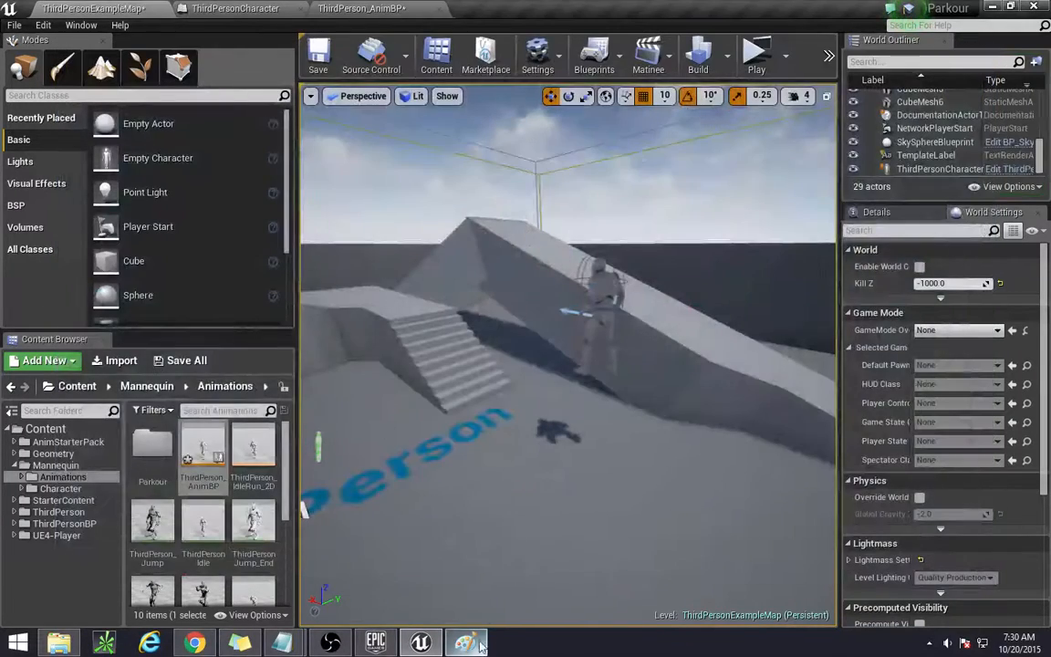
click(467, 643)
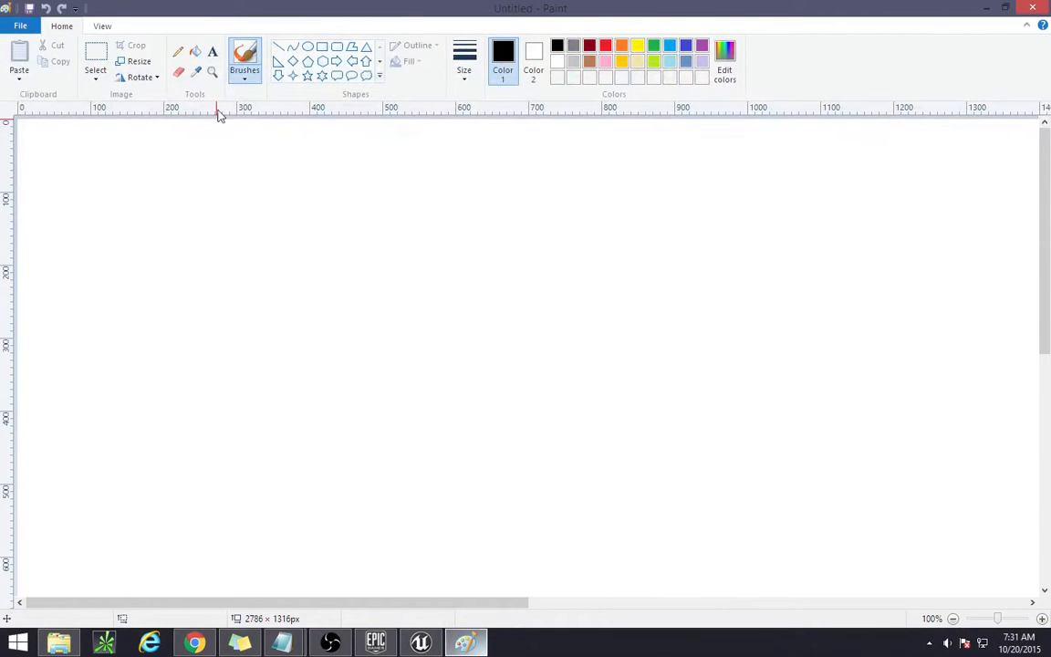
mouse_move(245, 57)
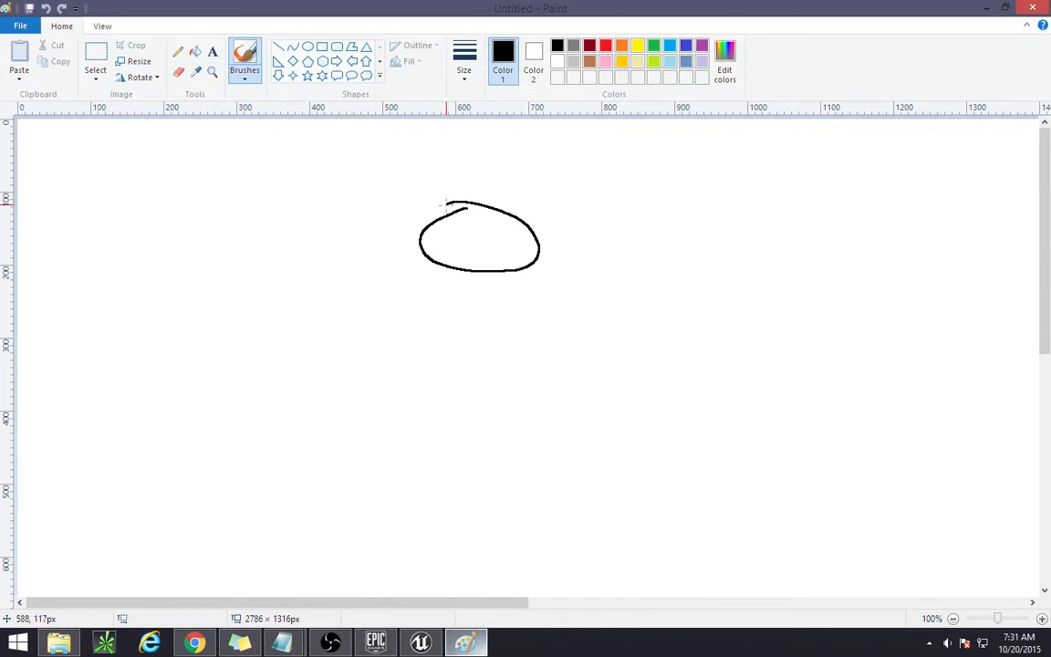
drag(447, 208, 463, 237)
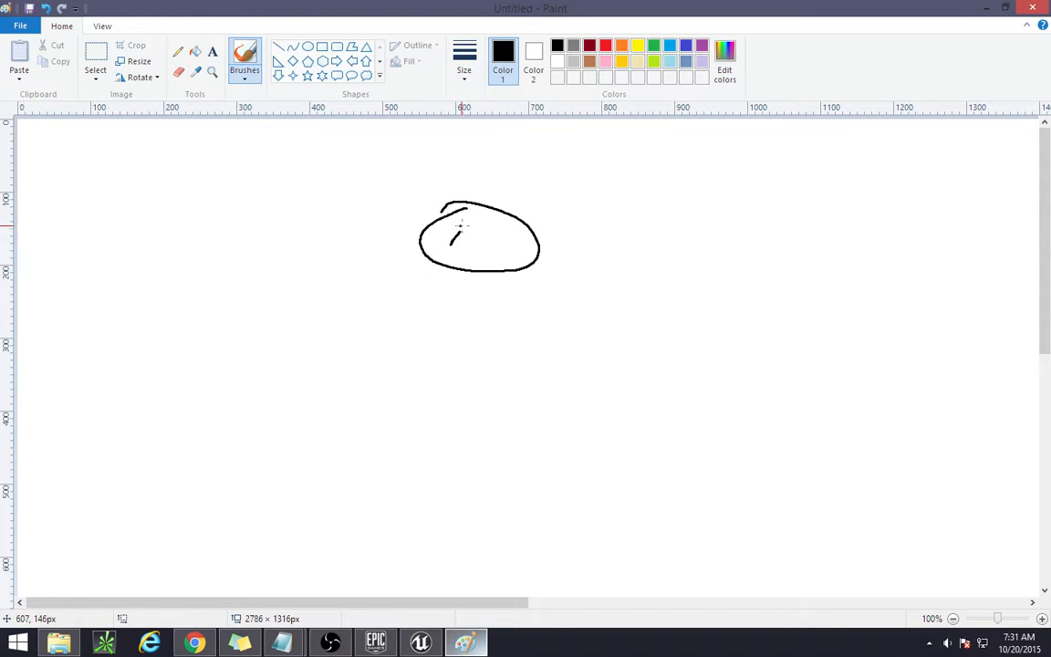
drag(453, 237, 483, 246)
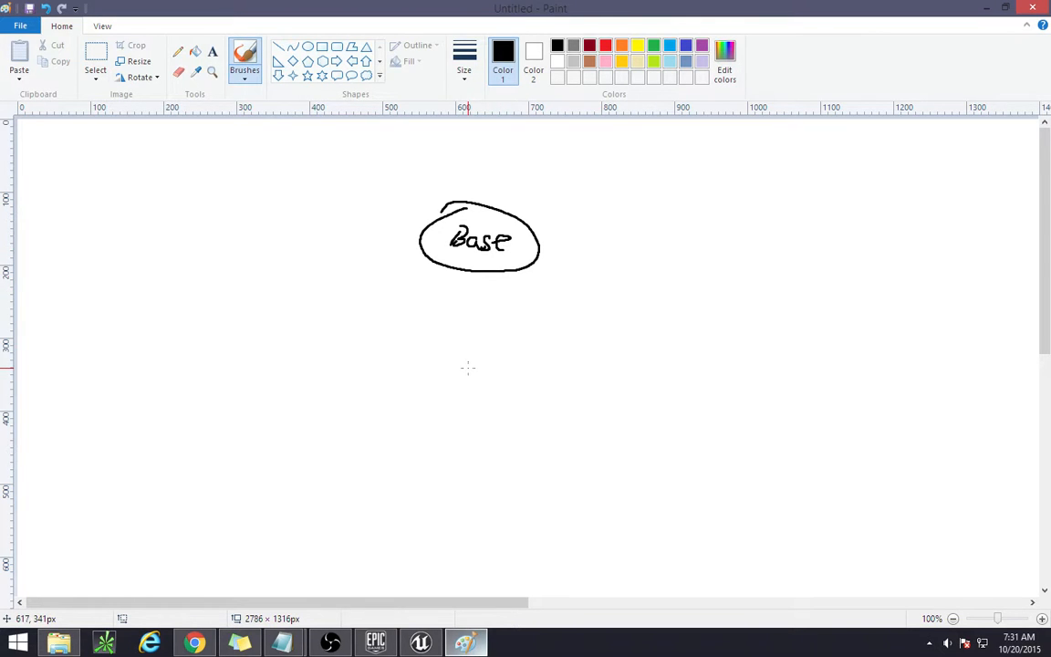
drag(454, 270, 369, 383)
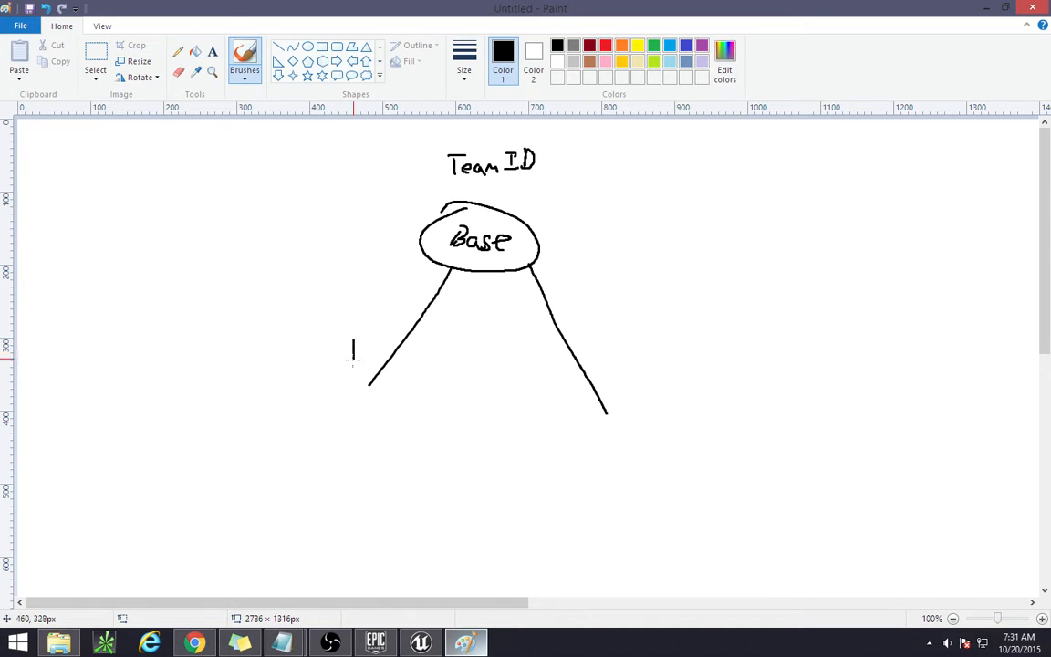
mouse_move(611, 363)
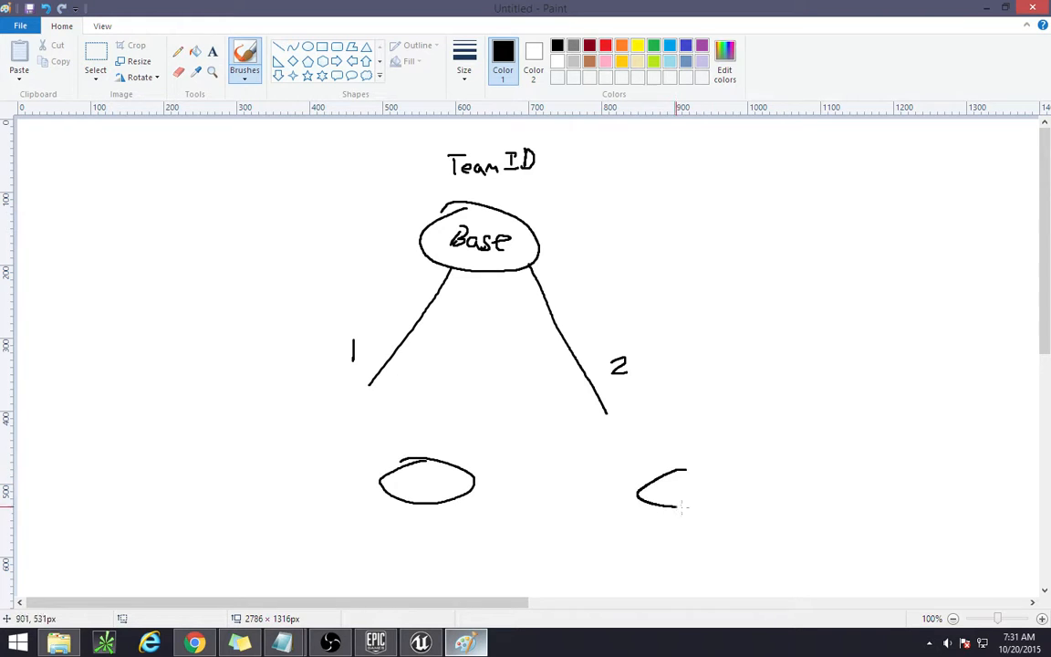
Step: Finish the second oval and join the two branches 1 and 2 with a curved arrow and strokes
drag(685, 465, 679, 507)
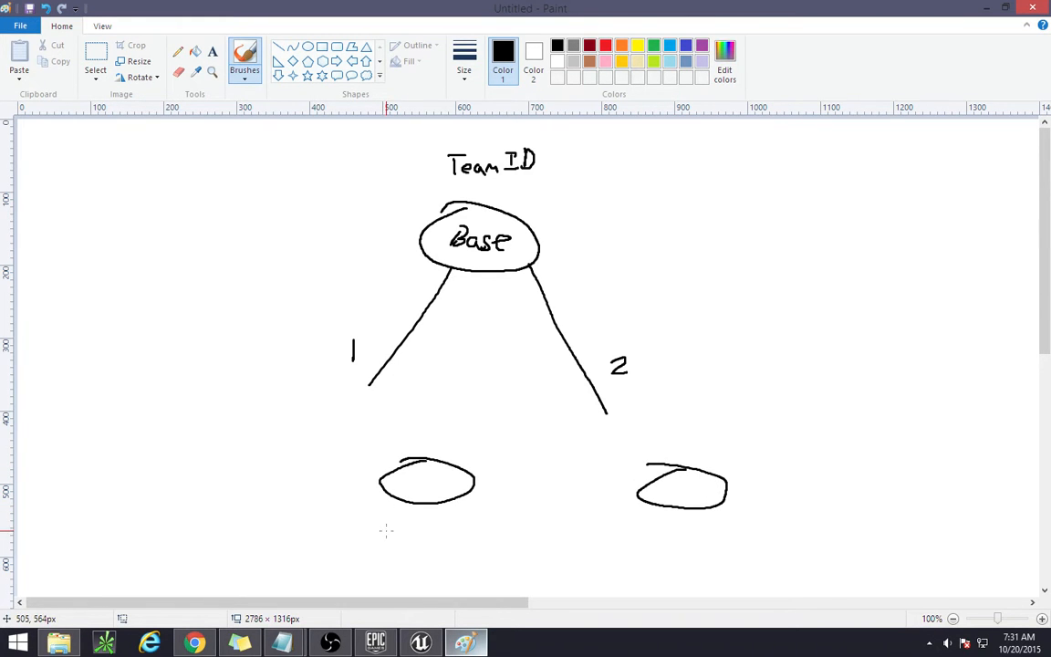
drag(387, 533, 570, 500)
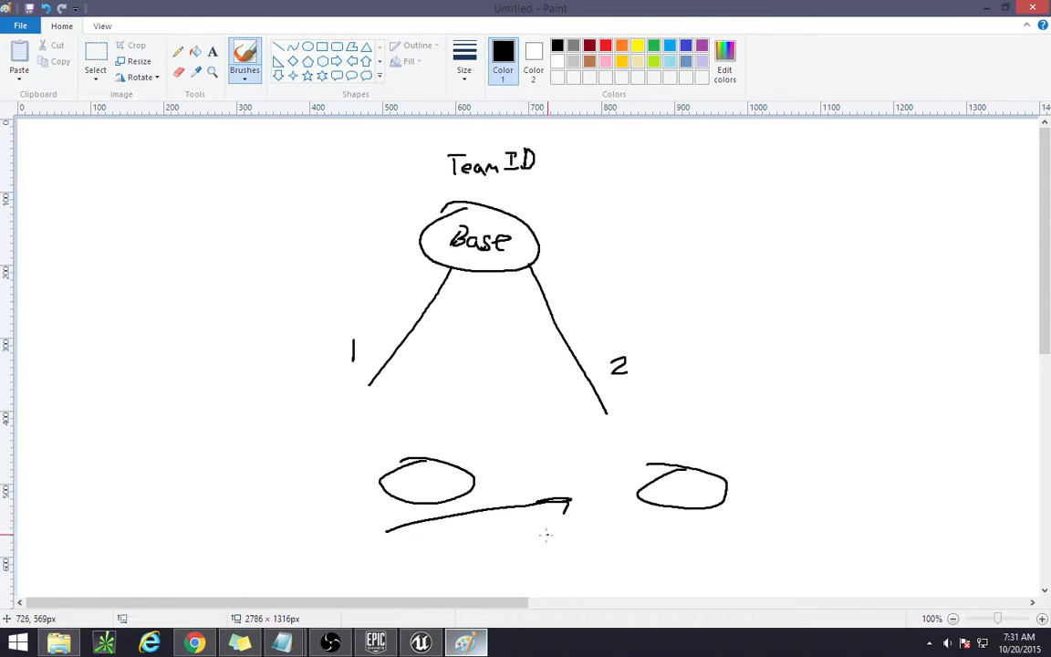
mouse_move(496, 532)
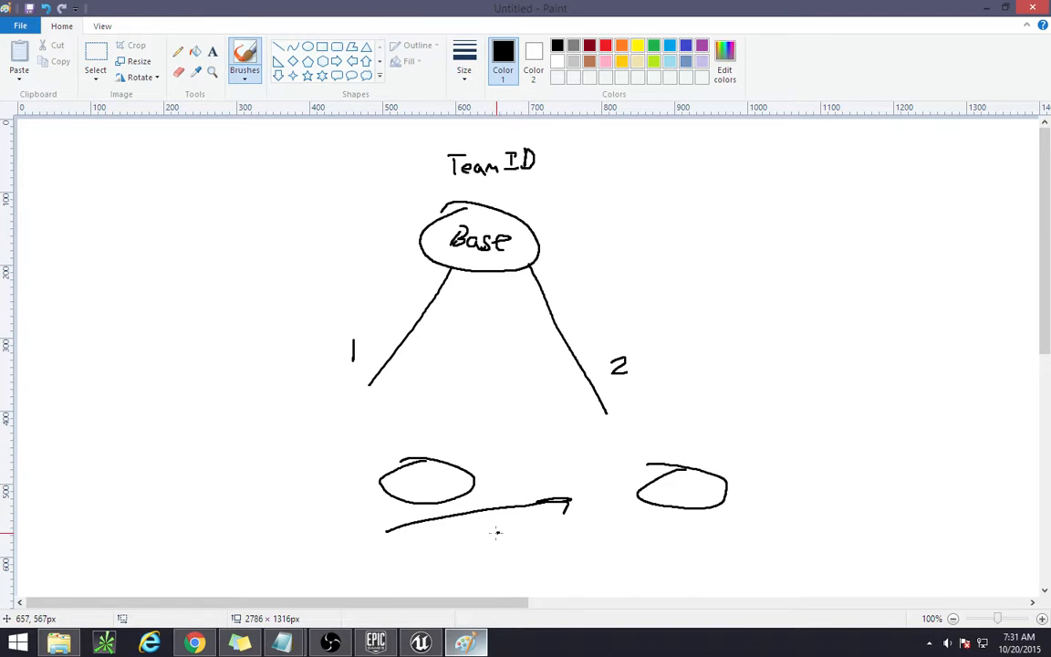
mouse_move(500, 533)
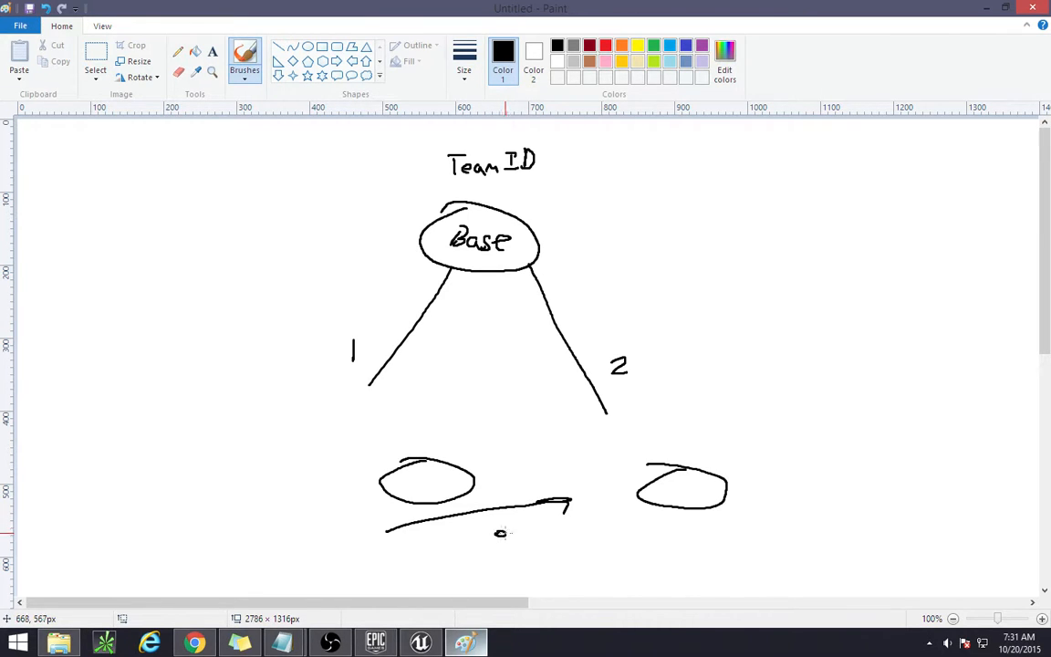
drag(496, 537, 555, 518)
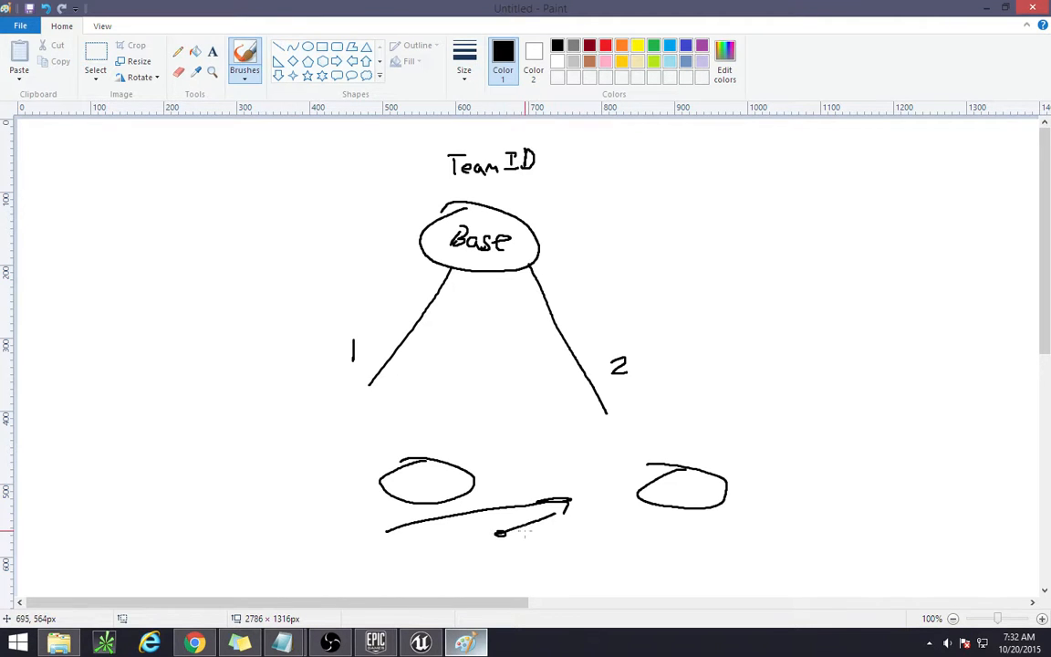
drag(500, 533, 570, 514)
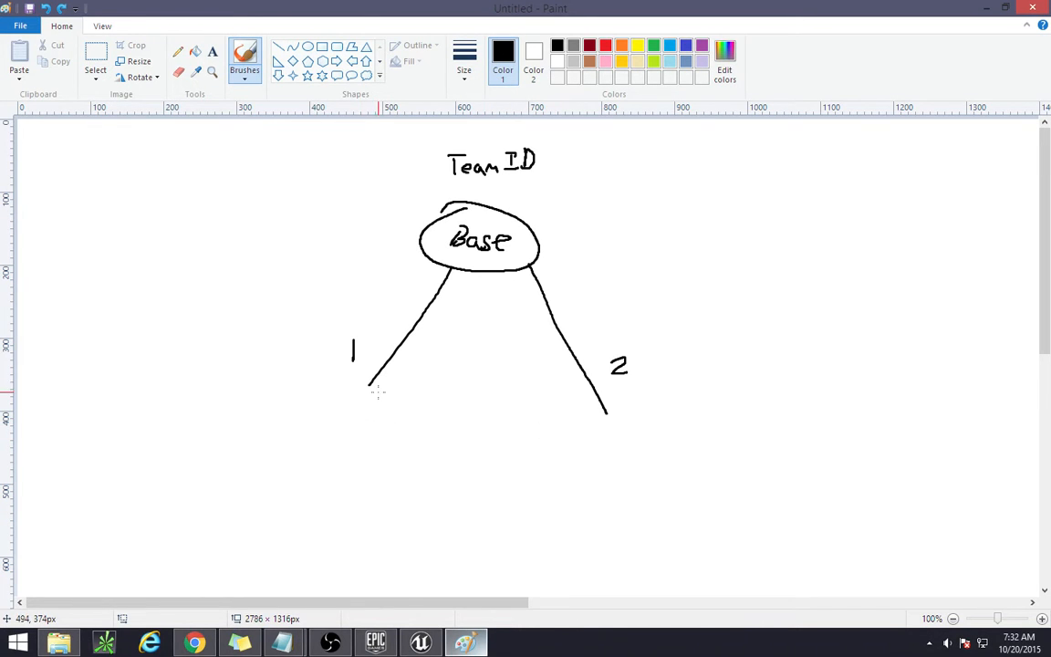
mouse_move(464, 279)
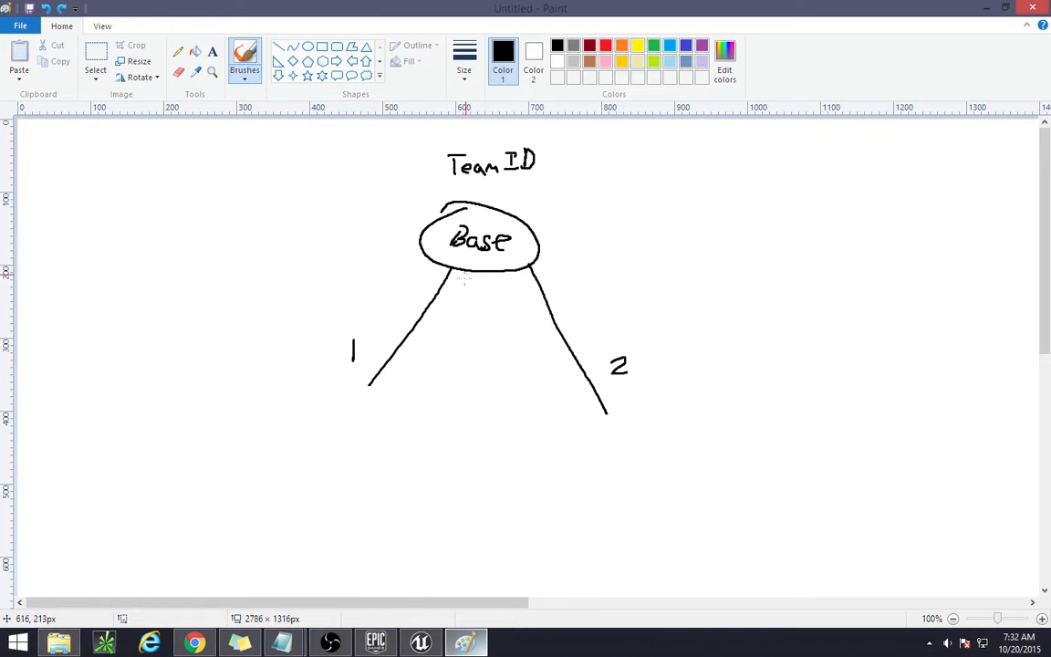
Step: Draw an upward arrow toward Base near branch 1 and a mark beside the Base circle
drag(392, 390, 434, 391)
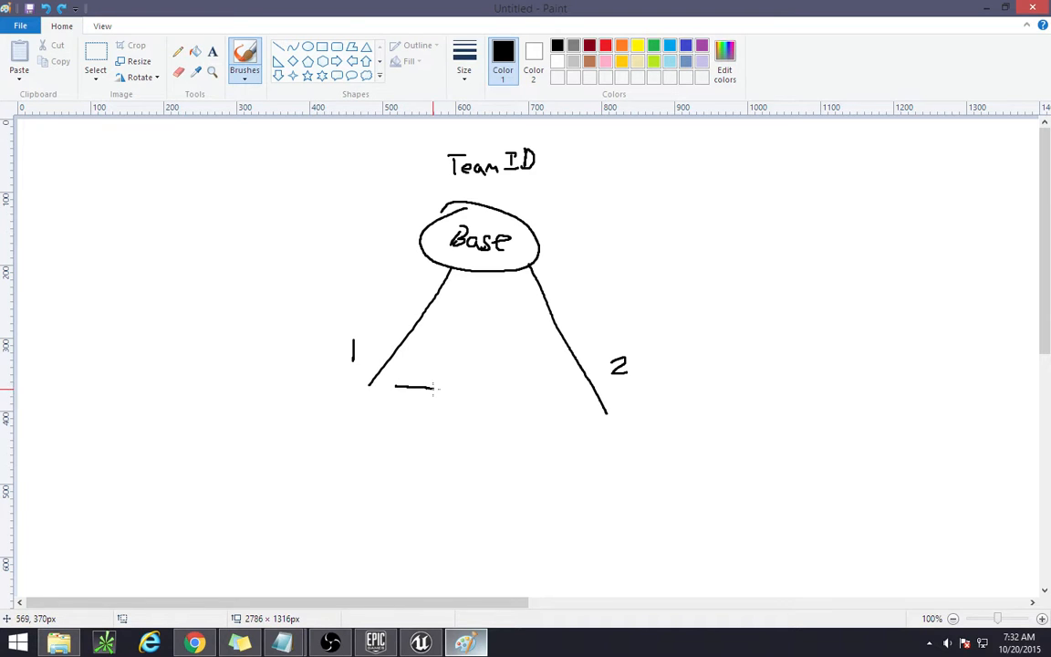
drag(423, 419, 460, 306)
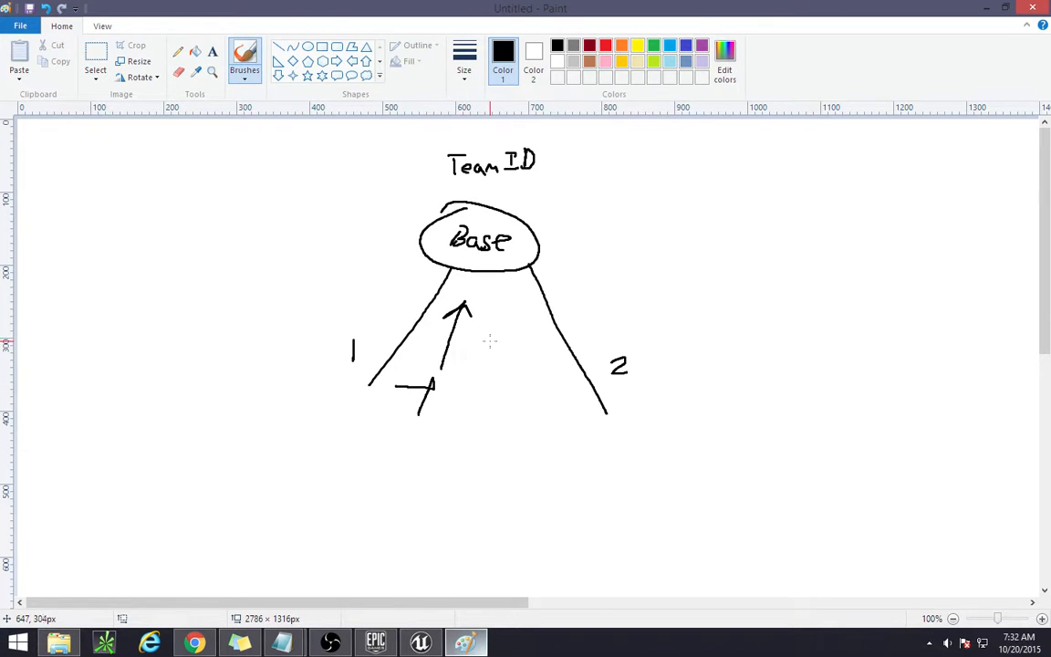
drag(478, 351, 511, 350)
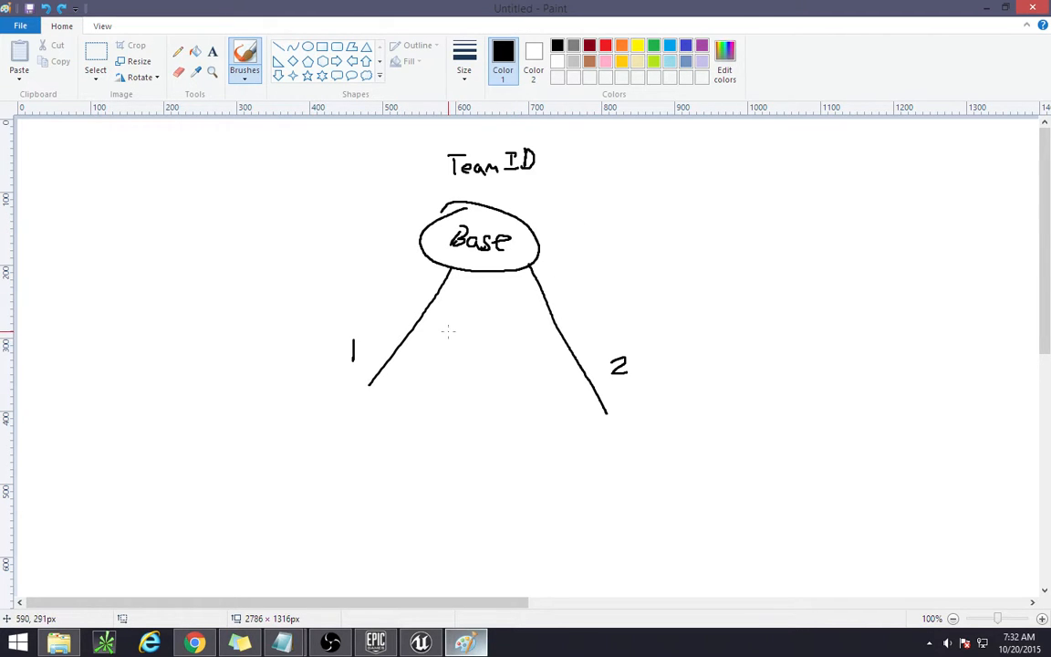
mouse_move(478, 264)
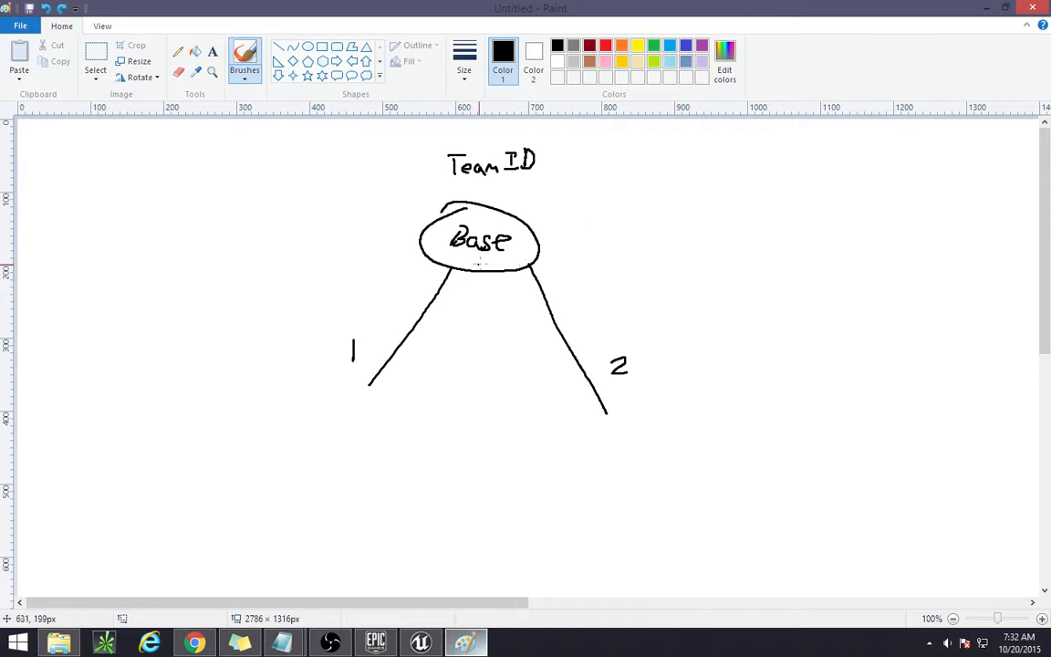
drag(562, 246, 569, 219)
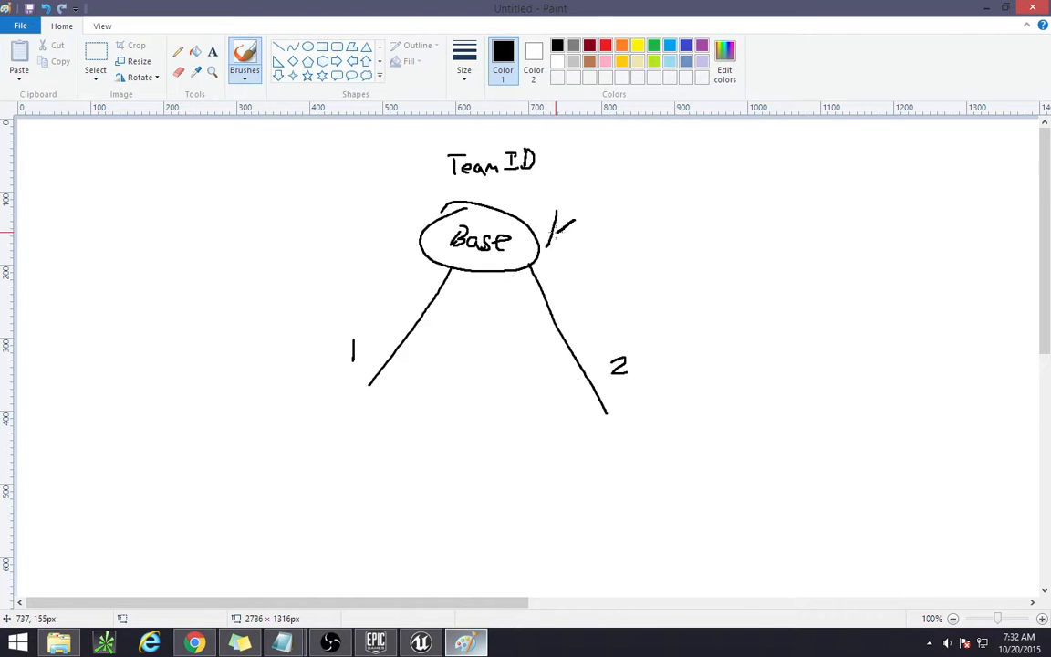
drag(562, 215, 574, 247)
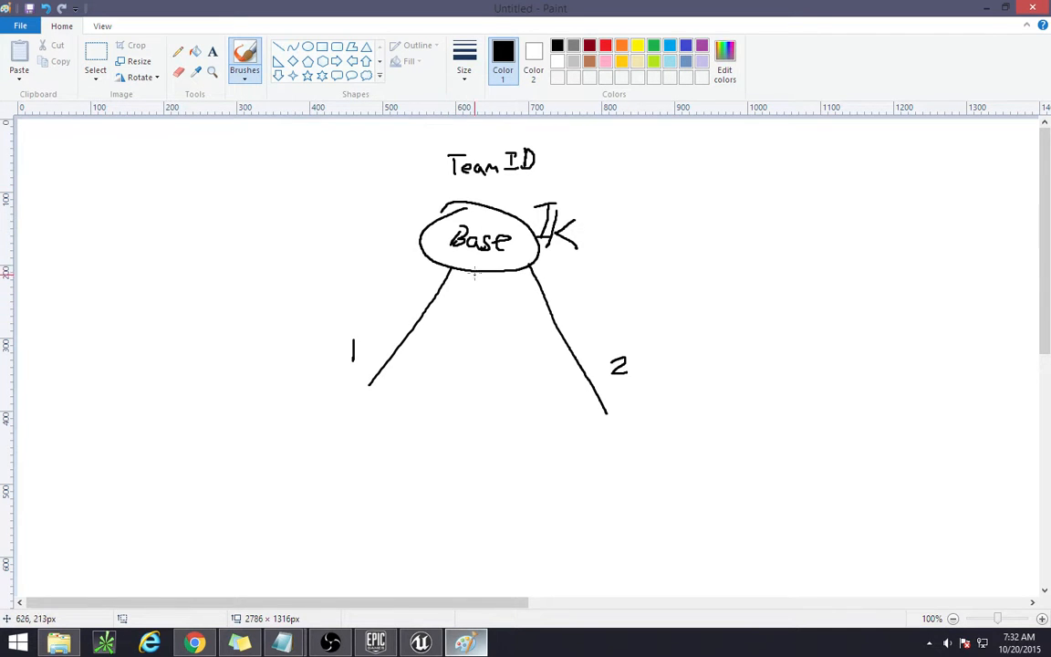
Step: Add an arrowhead on the line to team 1 and branching strokes below teams 1 and 2
drag(438, 271, 361, 356)
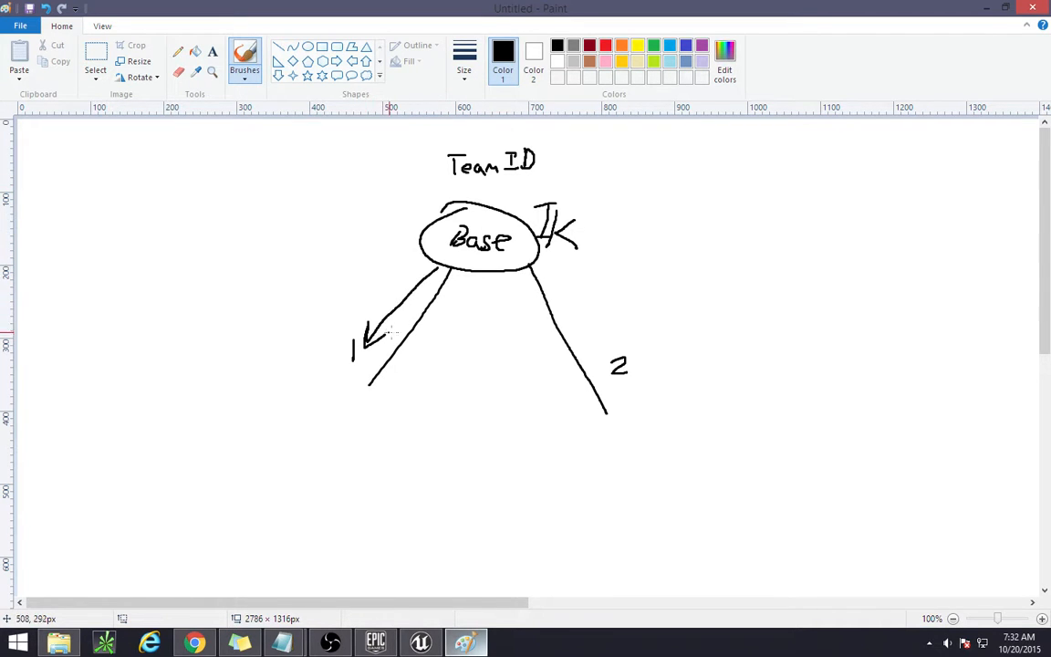
drag(548, 265, 602, 347)
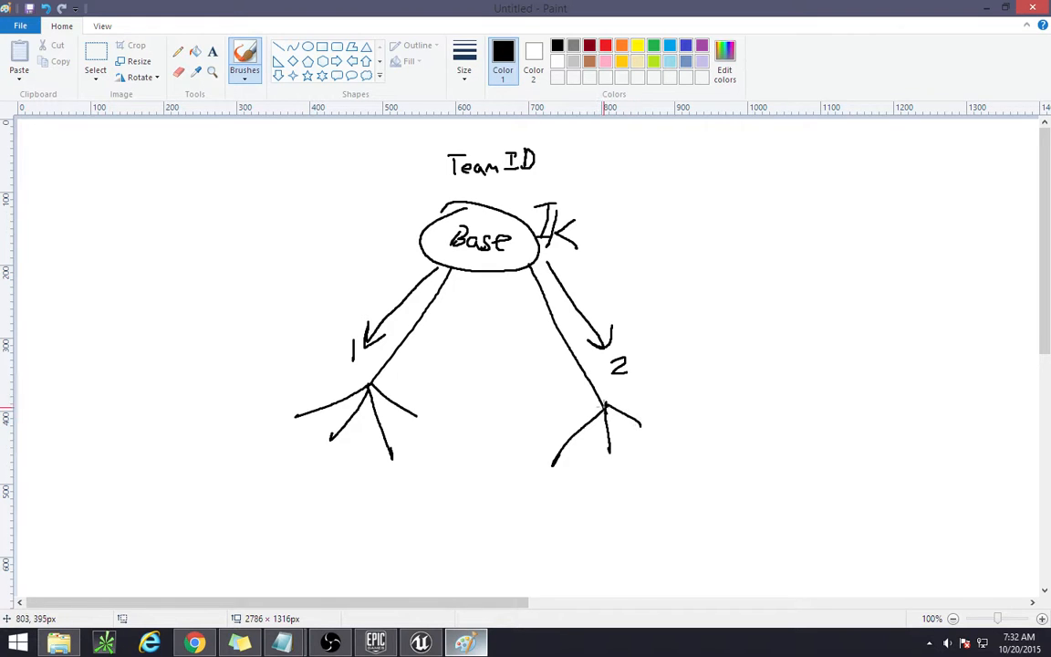
drag(557, 410, 606, 405)
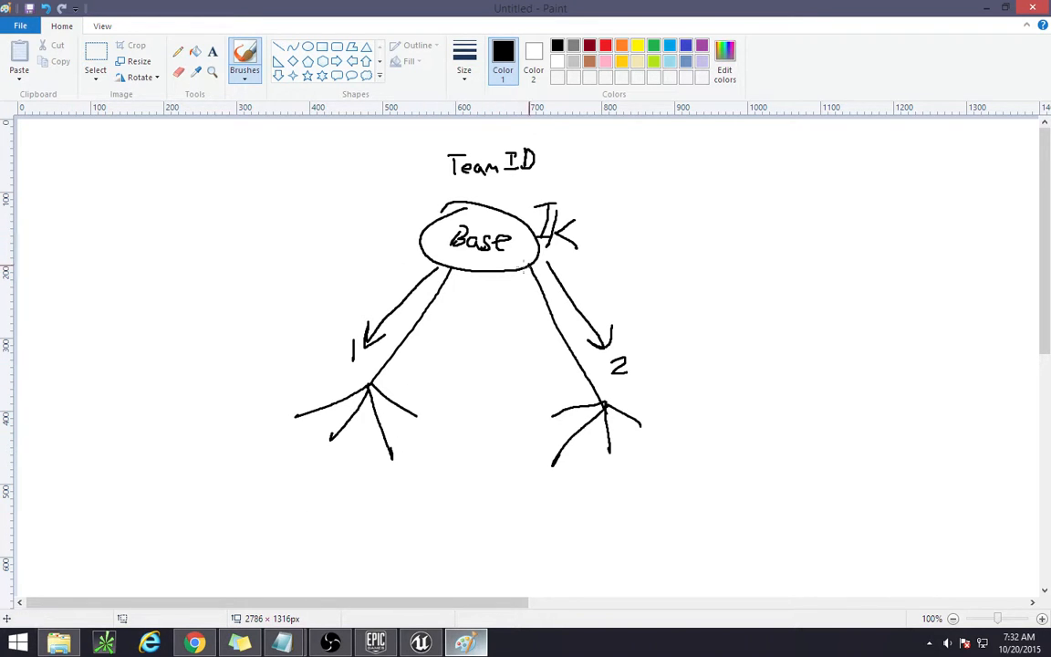
mouse_move(409, 277)
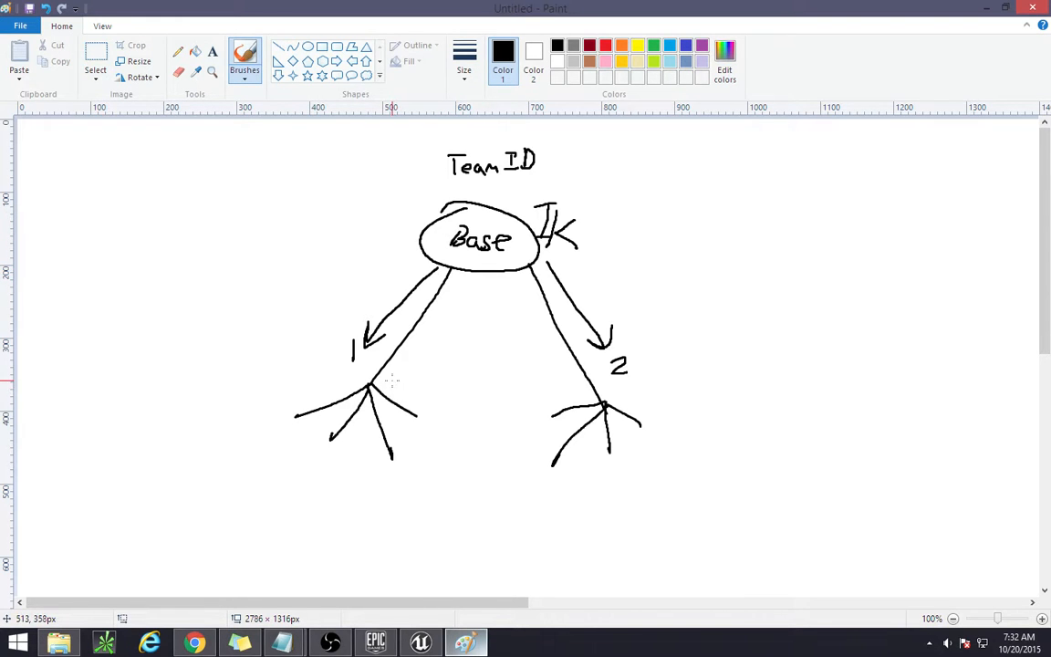
Step: Draw a small arrow beside team 1's branching strokes
drag(387, 393, 429, 405)
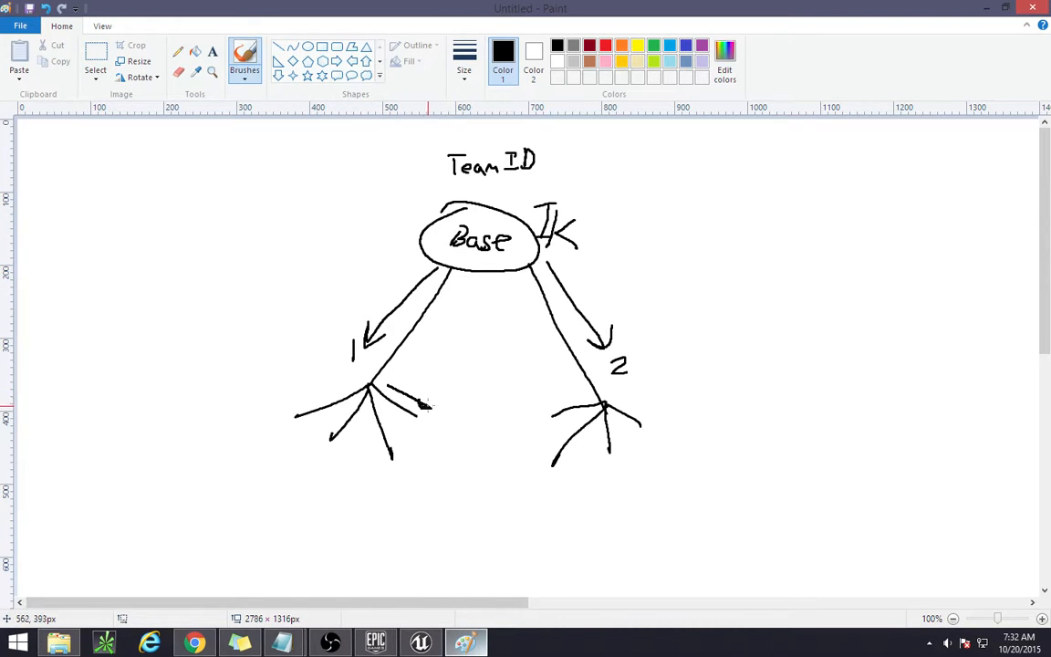
drag(394, 417, 383, 452)
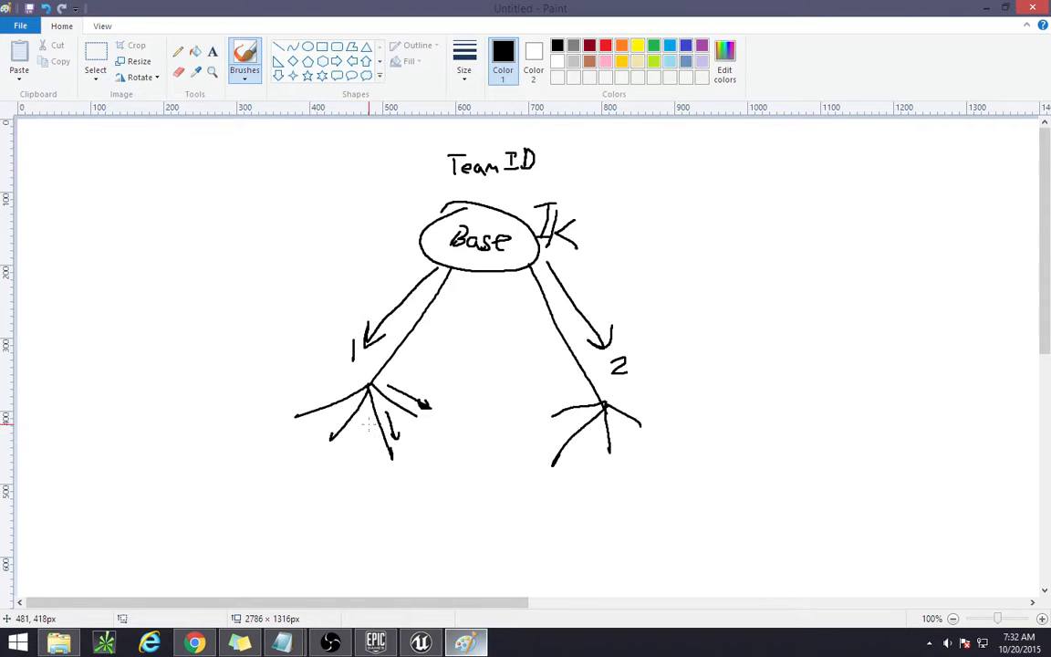
drag(310, 420, 365, 429)
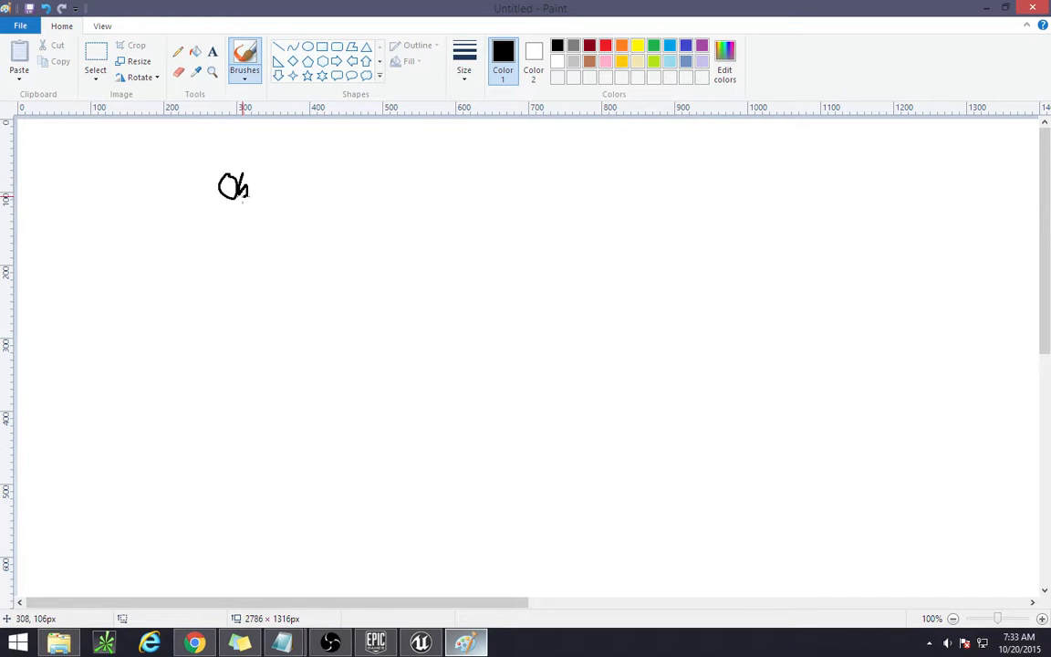
Step: Write Obj, Act, Pawn and You Pawn as a chain with a curved arrow down to You Pawn
drag(246, 186, 270, 210)
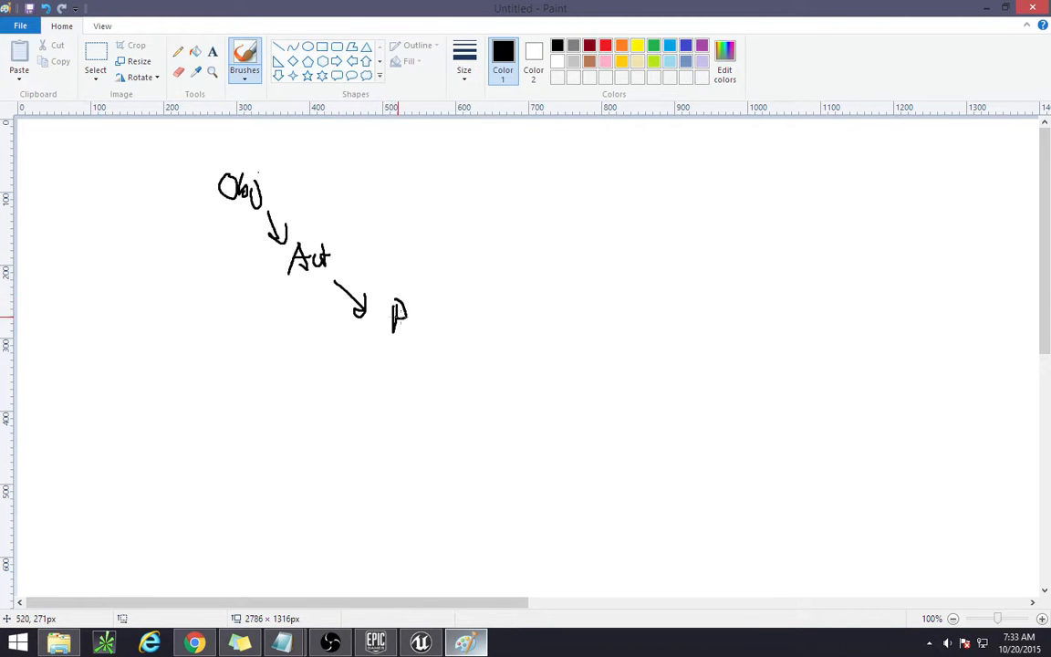
drag(398, 310, 428, 328)
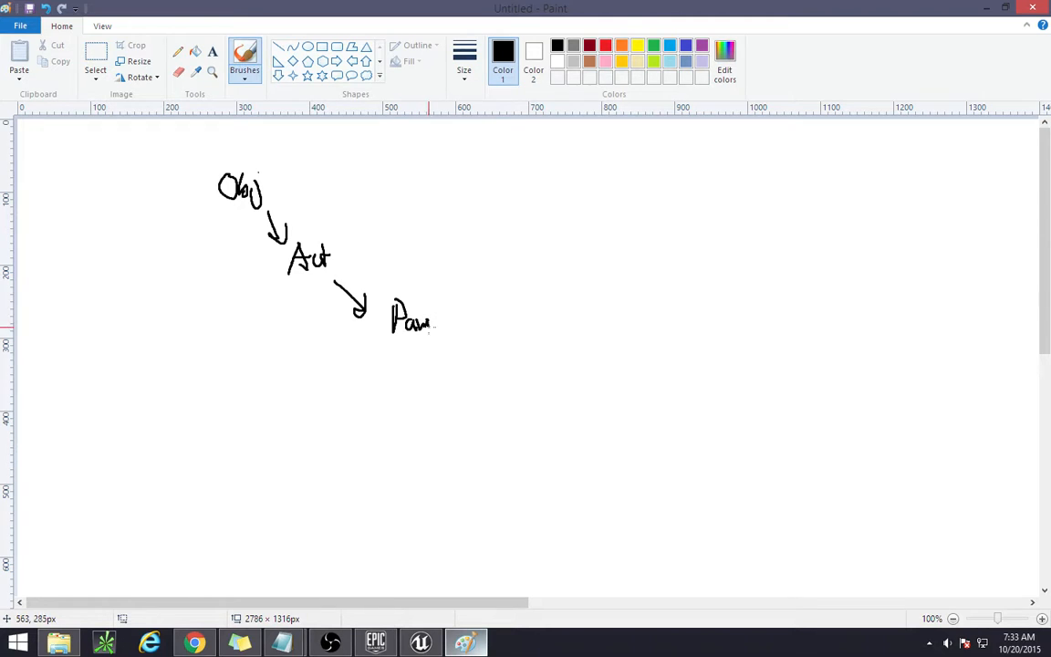
drag(447, 338, 525, 405)
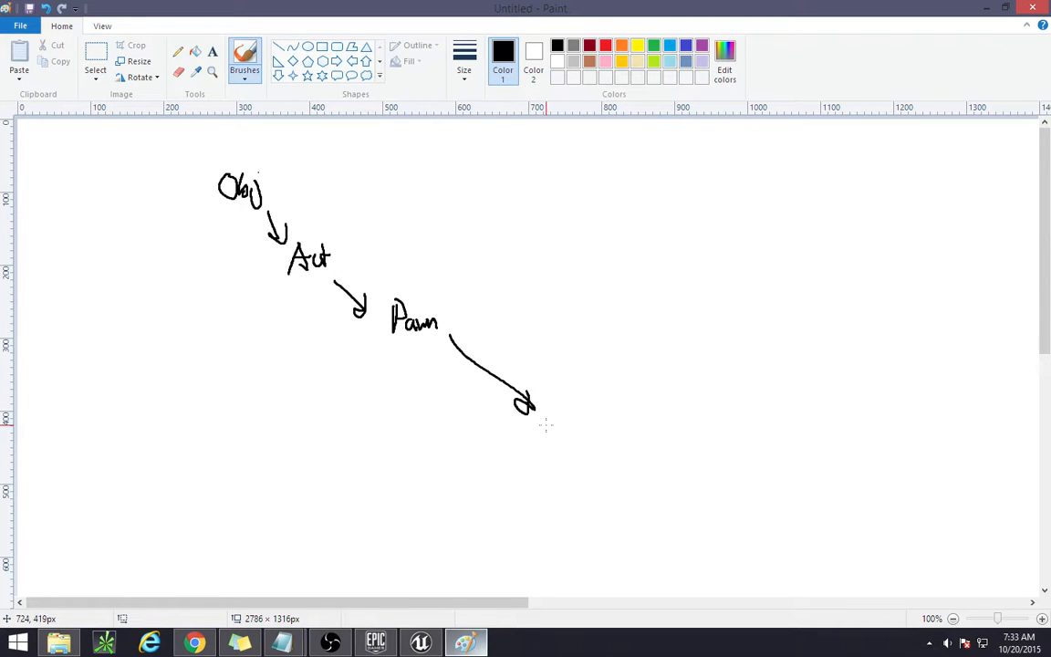
drag(551, 411, 569, 434)
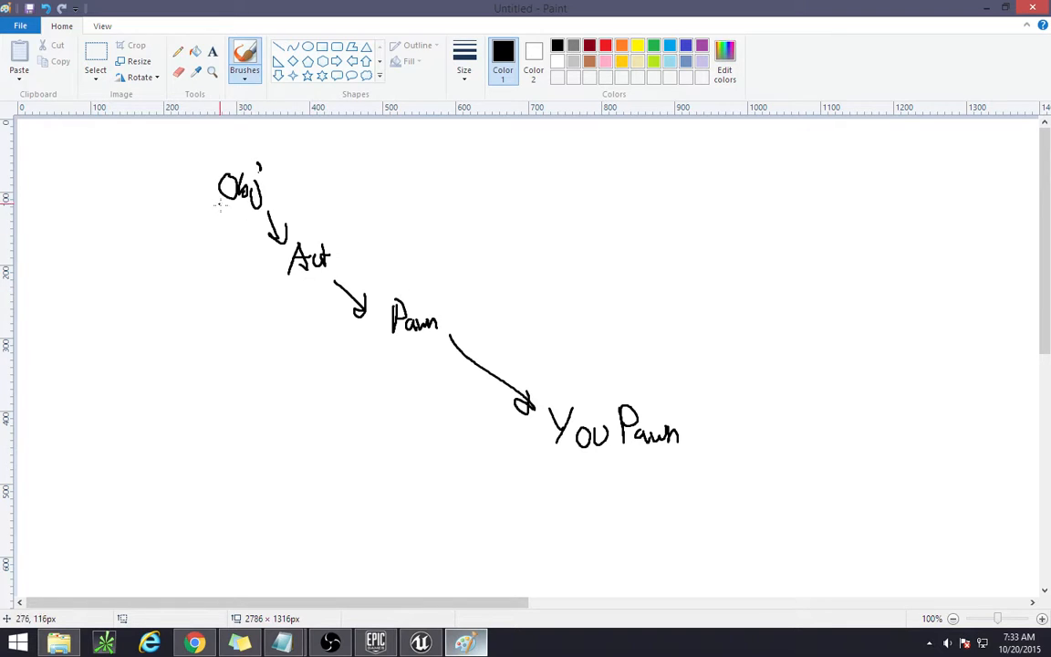
Step: Add curved arrows from Obj and Act toward You Pawn and underline You Pawn with wavy lines
drag(223, 209, 277, 271)
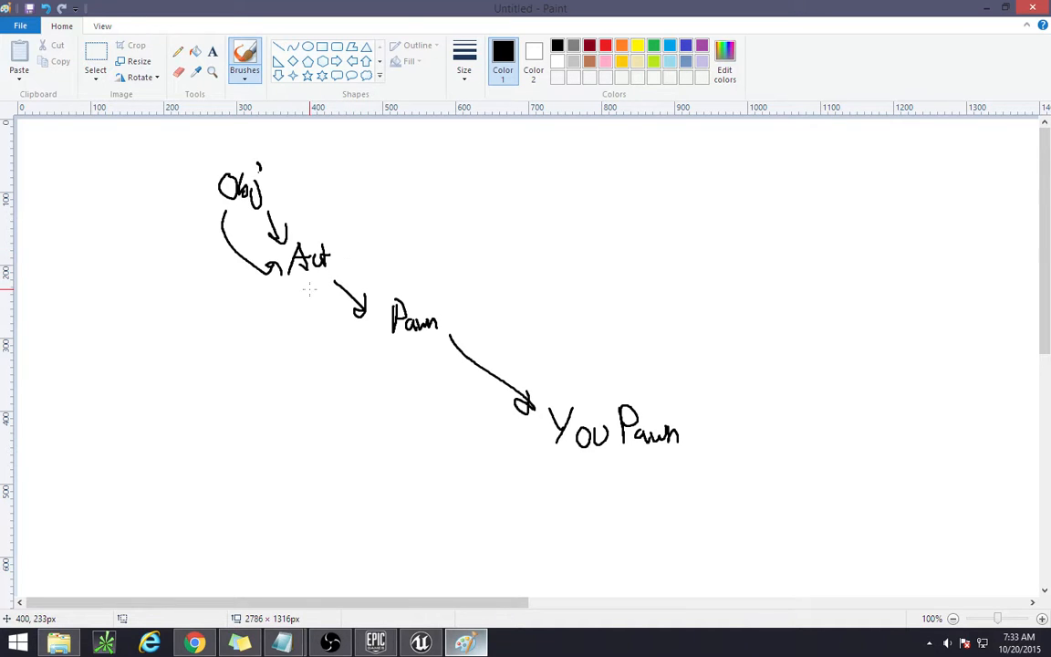
drag(307, 289, 423, 384)
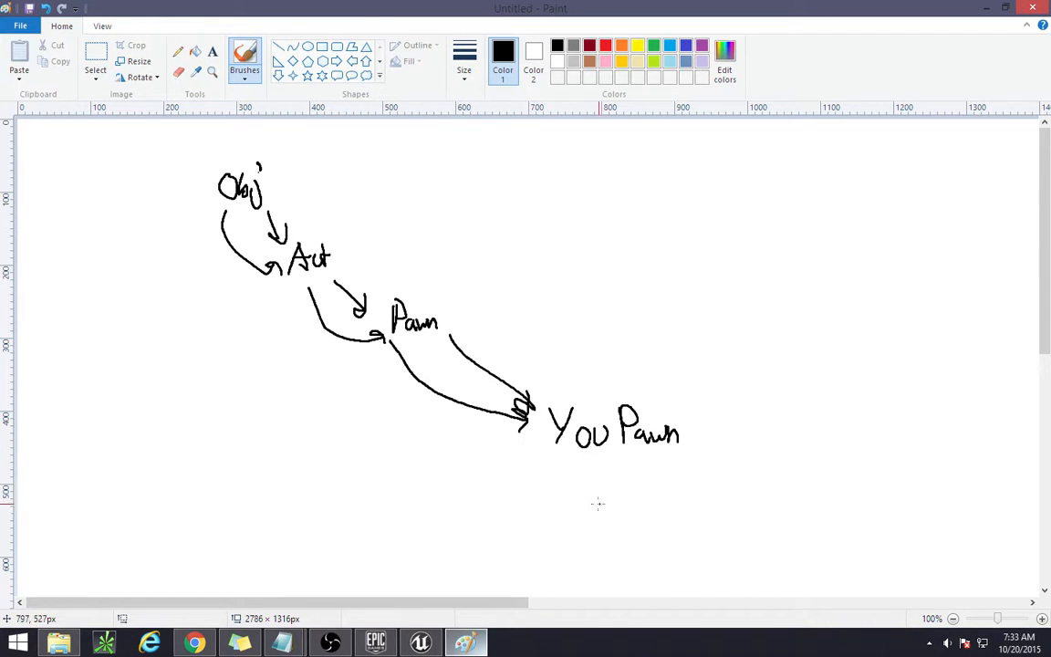
drag(573, 489, 627, 483)
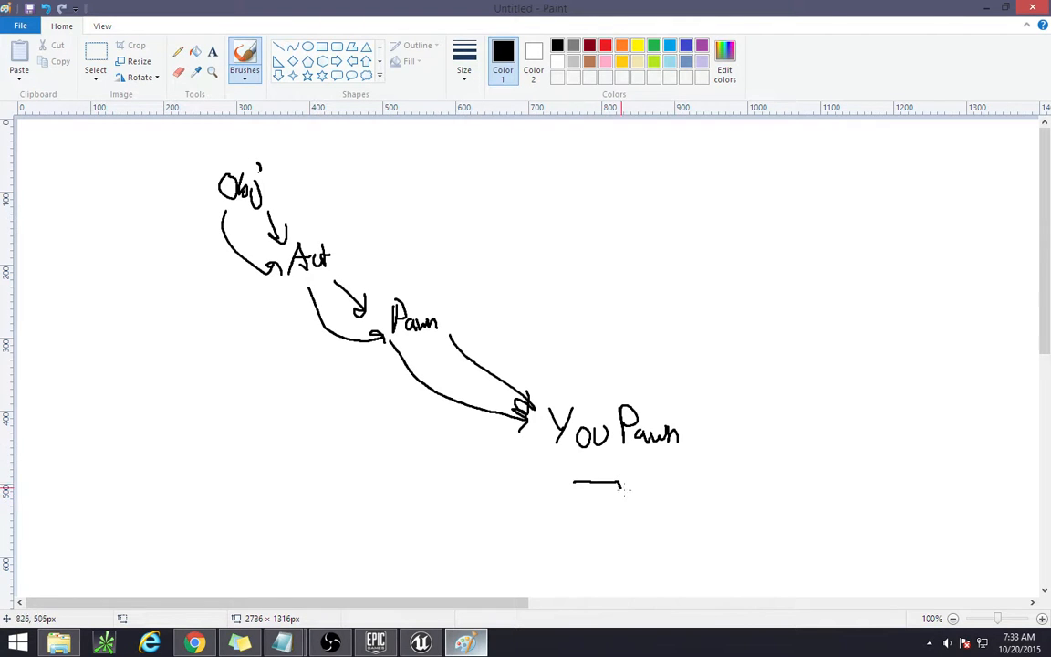
drag(575, 489, 664, 520)
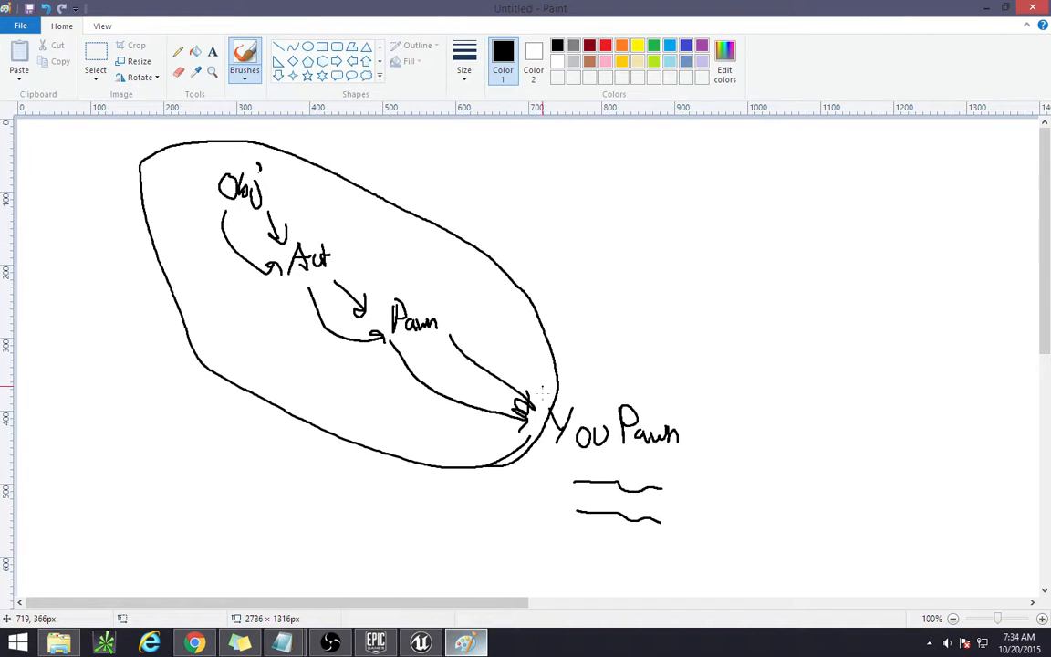
mouse_move(693, 288)
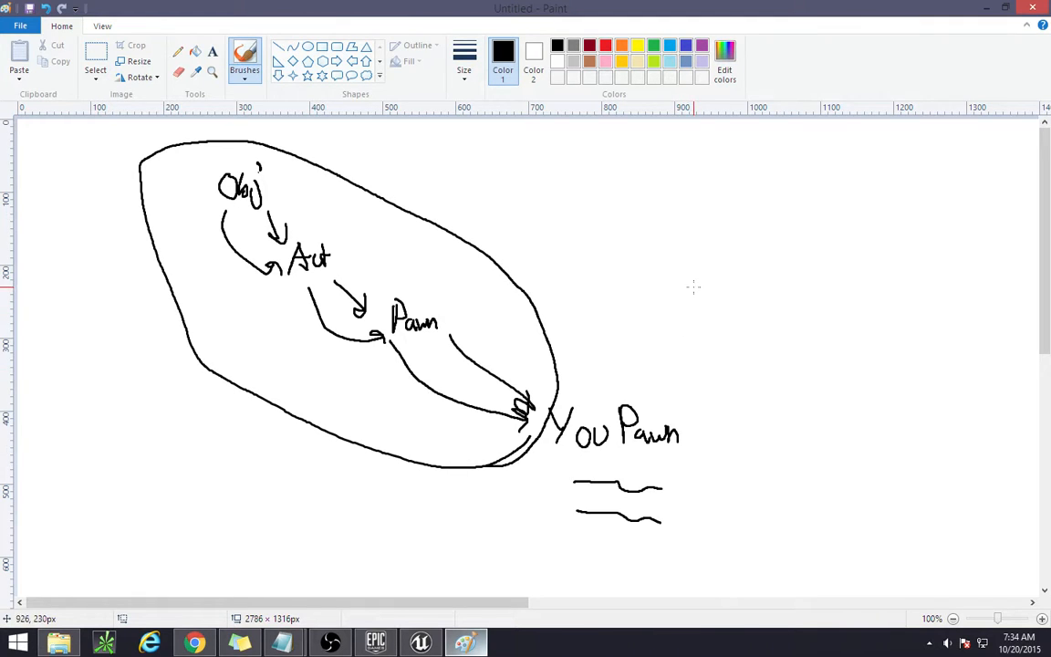
Step: Write IK with lines branching from You Pawn, ending the lower line in a small circle
drag(679, 416, 879, 350)
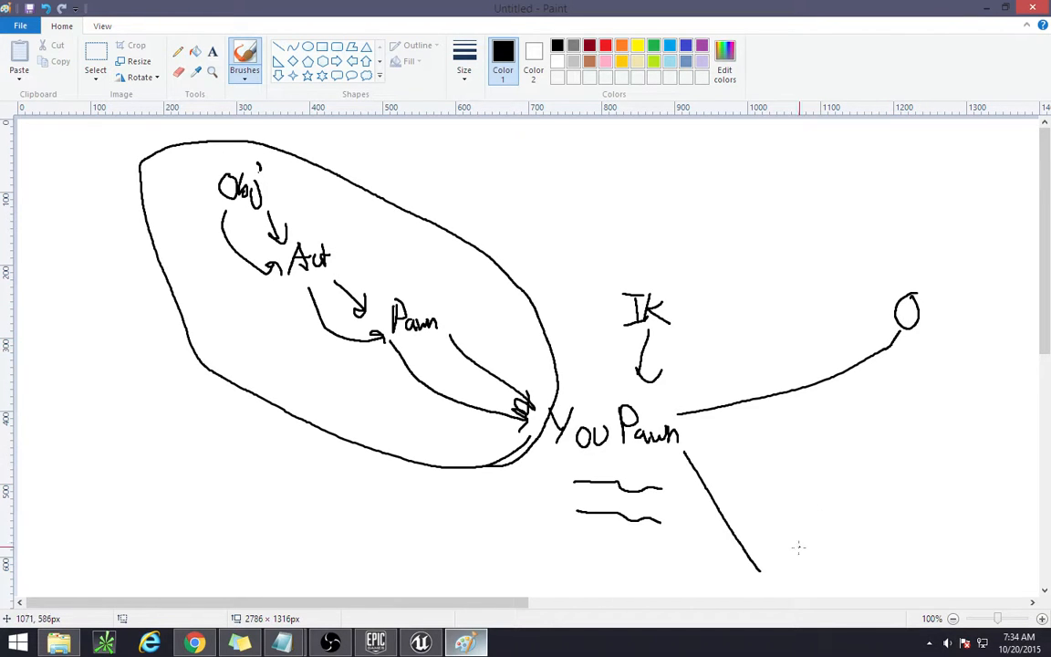
drag(785, 562, 825, 575)
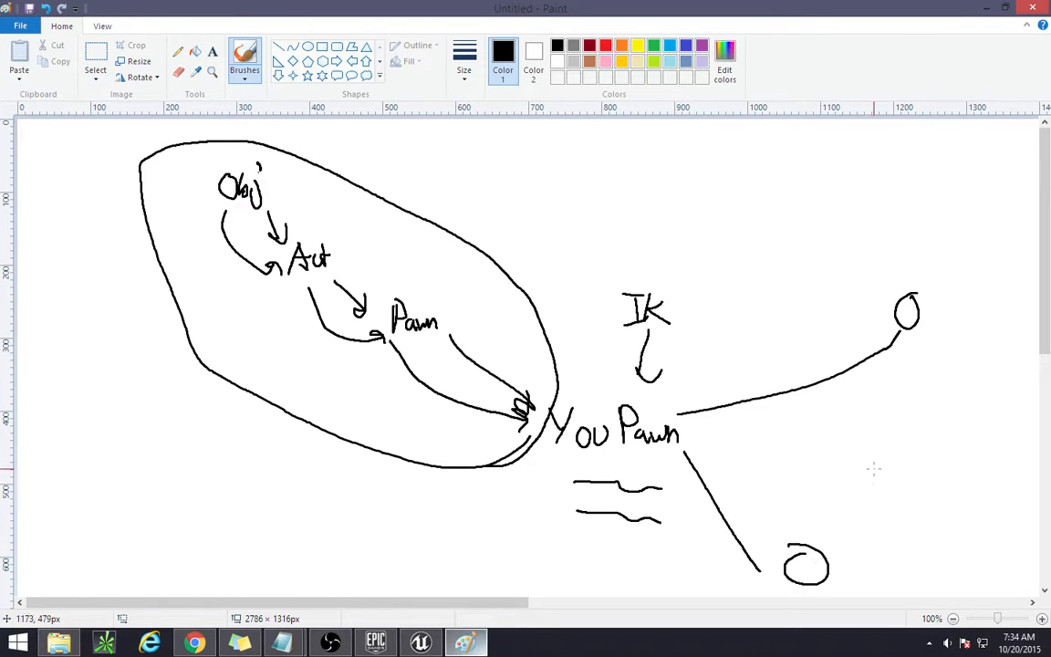
mouse_move(825, 469)
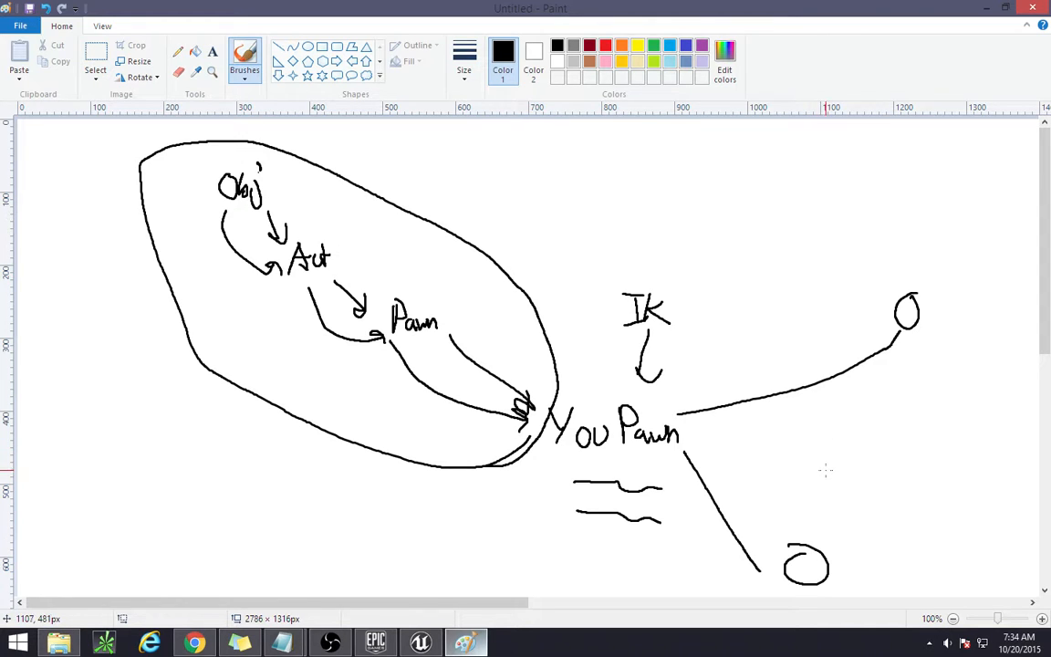